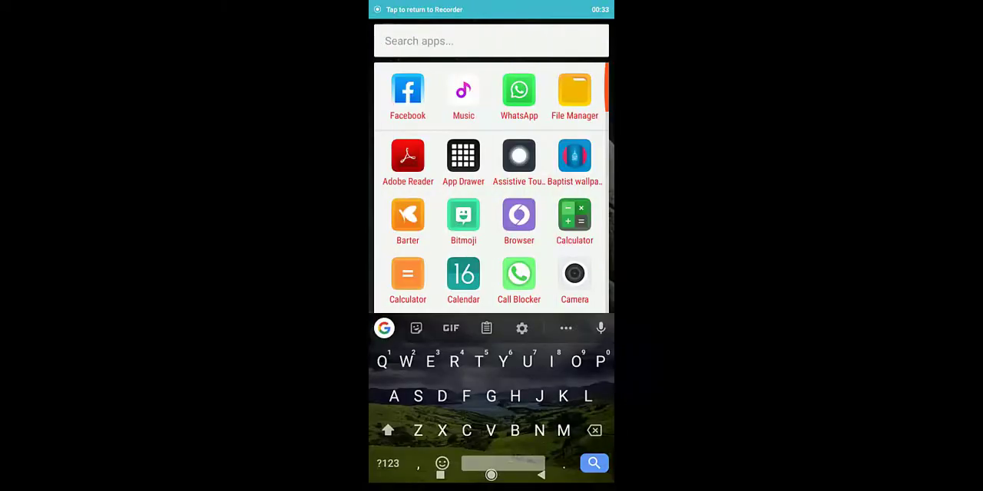
Search the launcher for 'Se' and open the Settings app.
text(S)
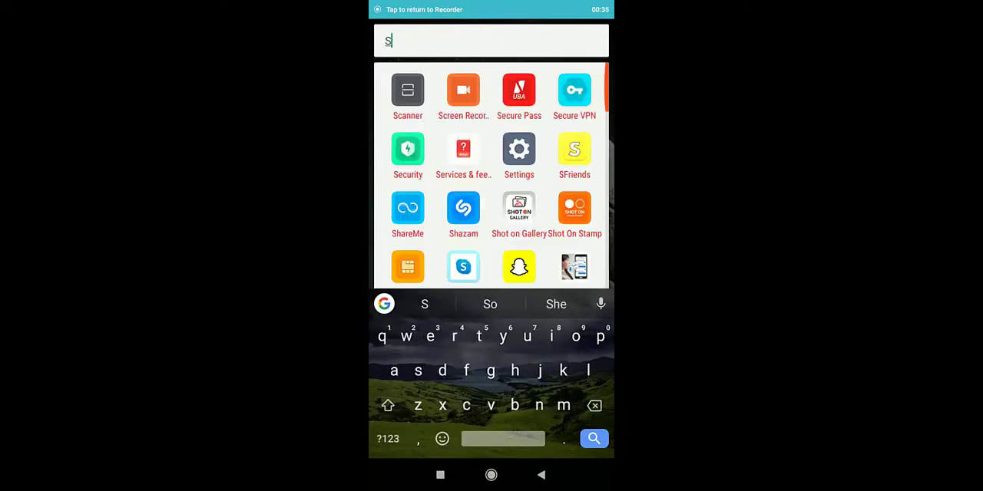
text(e)
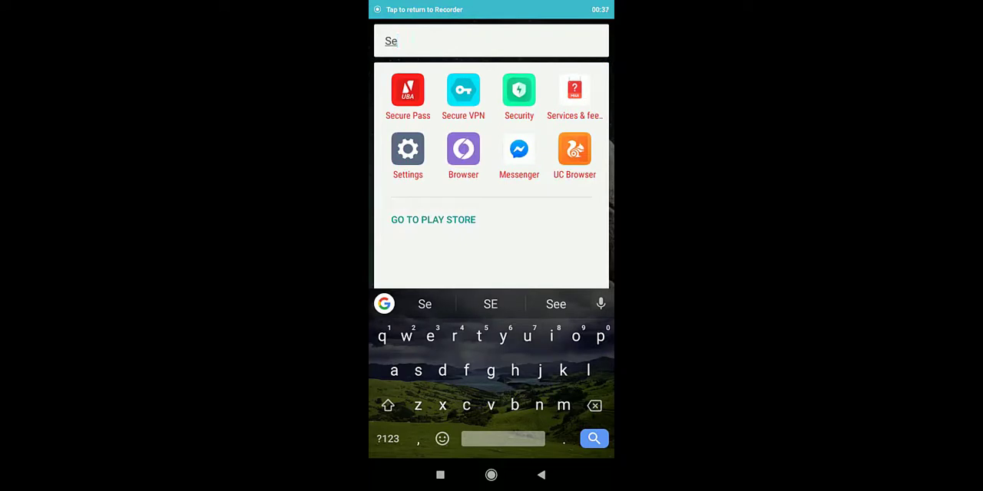
click(408, 149)
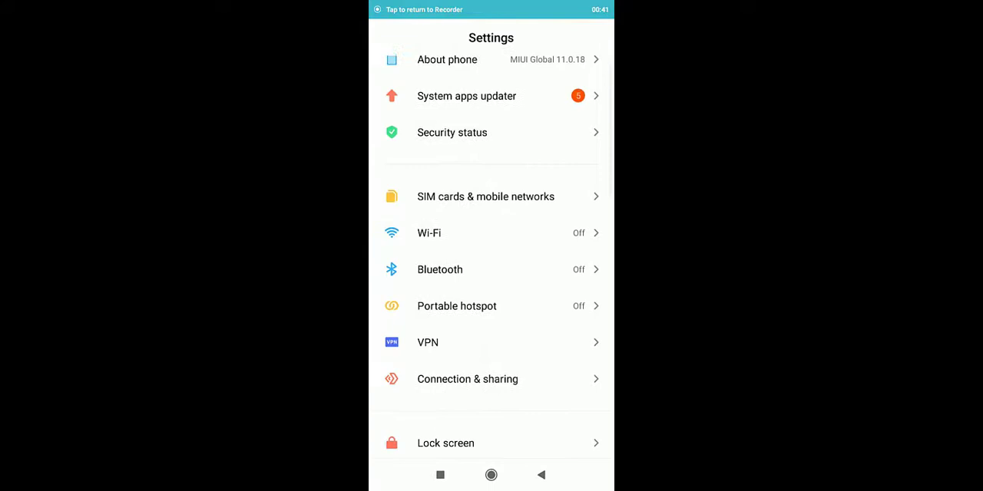
Scroll down the Settings list to reach Sound & vibration.
scroll(down, 3)
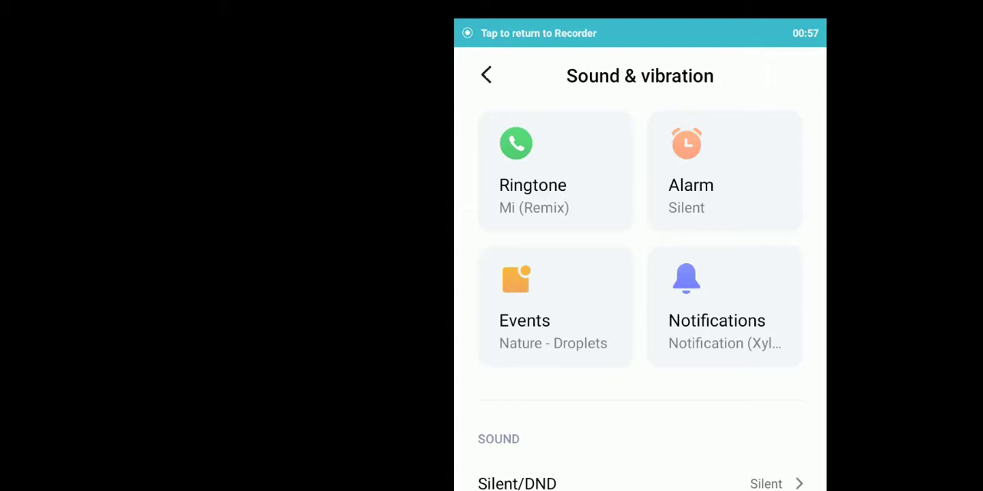
View the SIM 1 and SIM 2 ringtone choices, then open All ringtones.
click(532, 169)
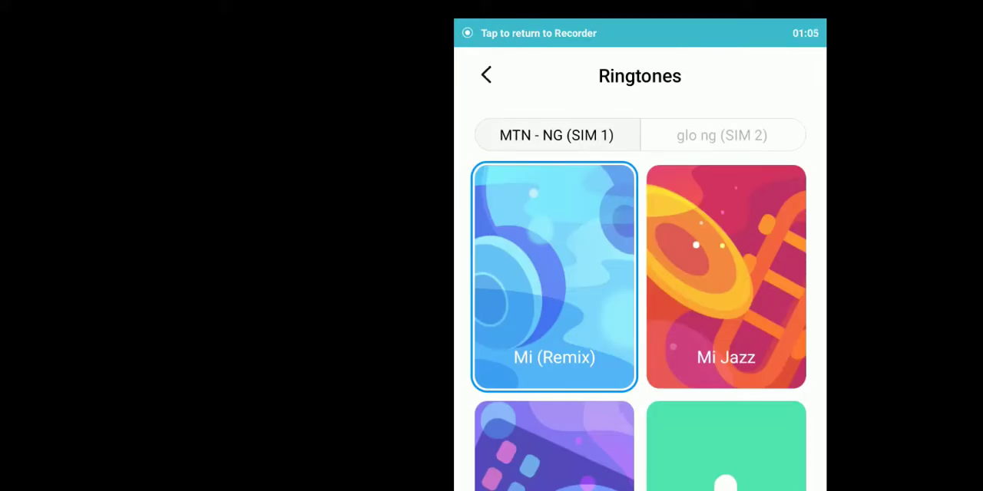
click(721, 135)
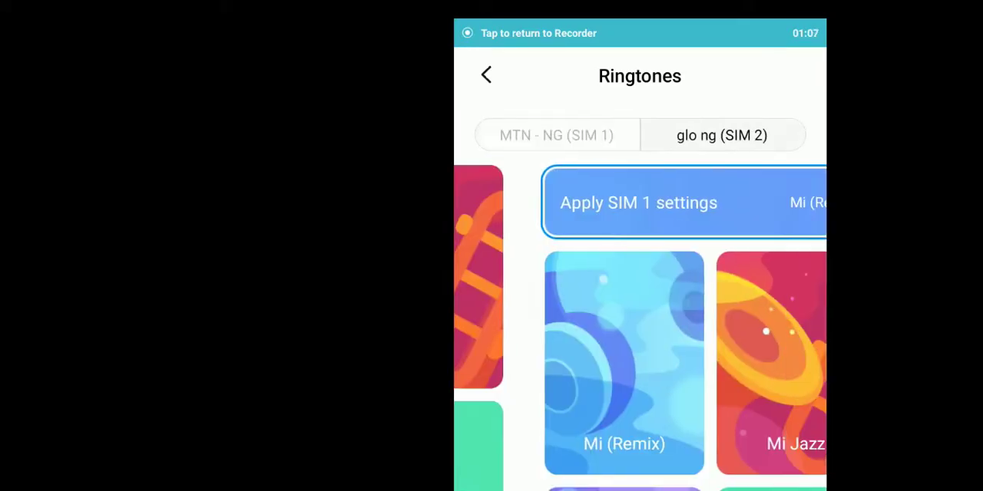
click(555, 135)
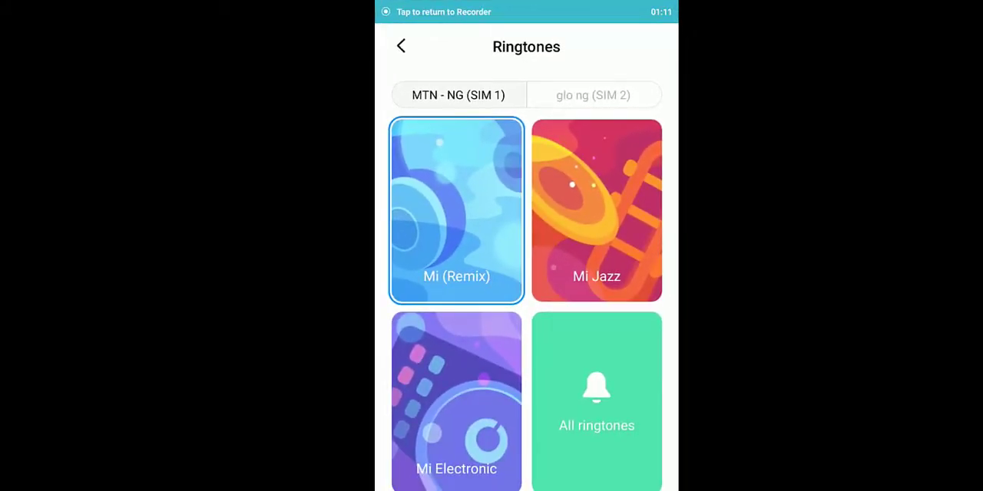
click(596, 401)
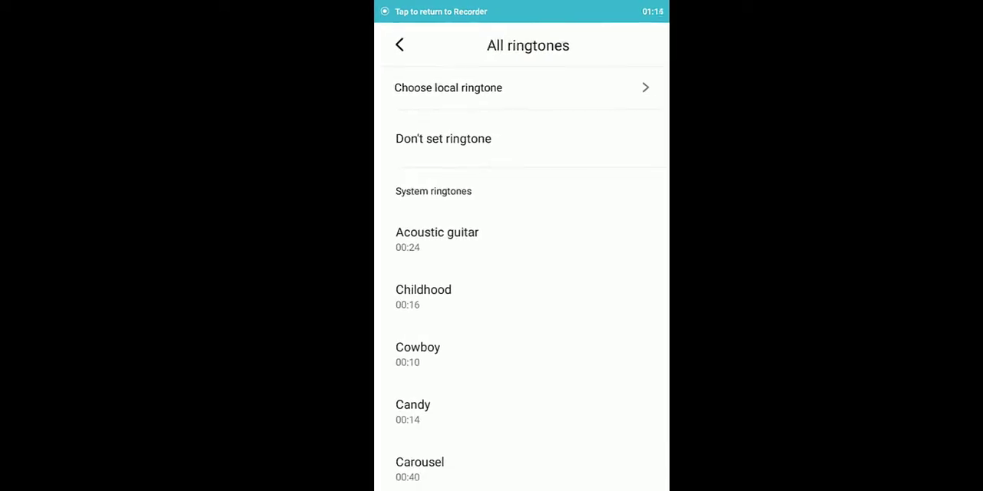
scroll(down, 3)
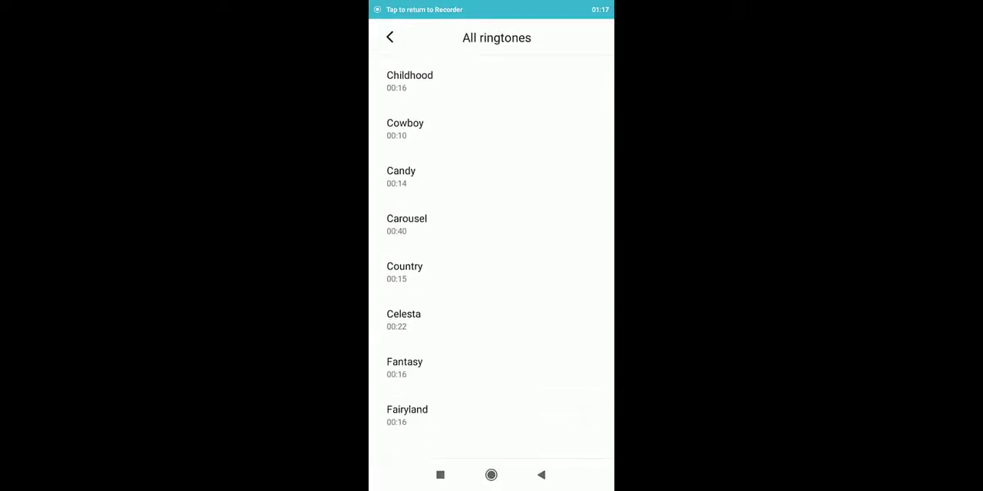
scroll(down, 3)
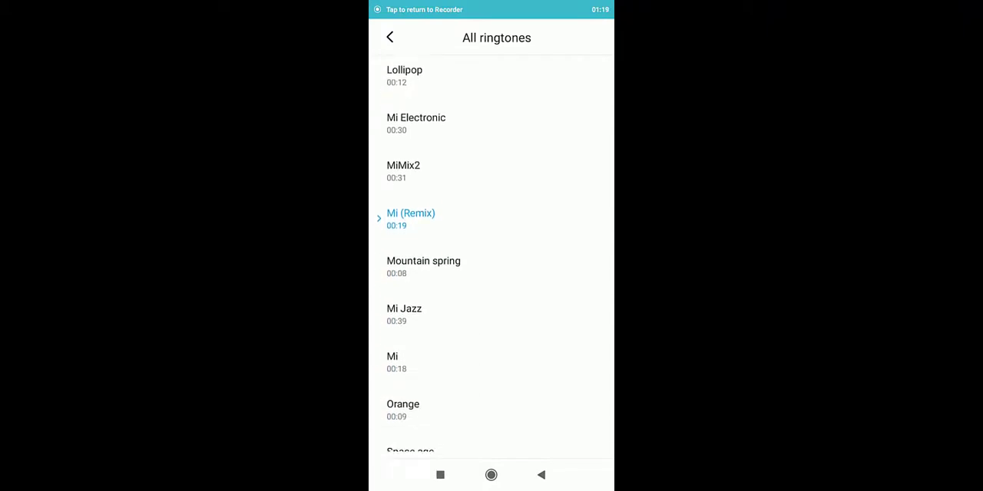
scroll(down, 3)
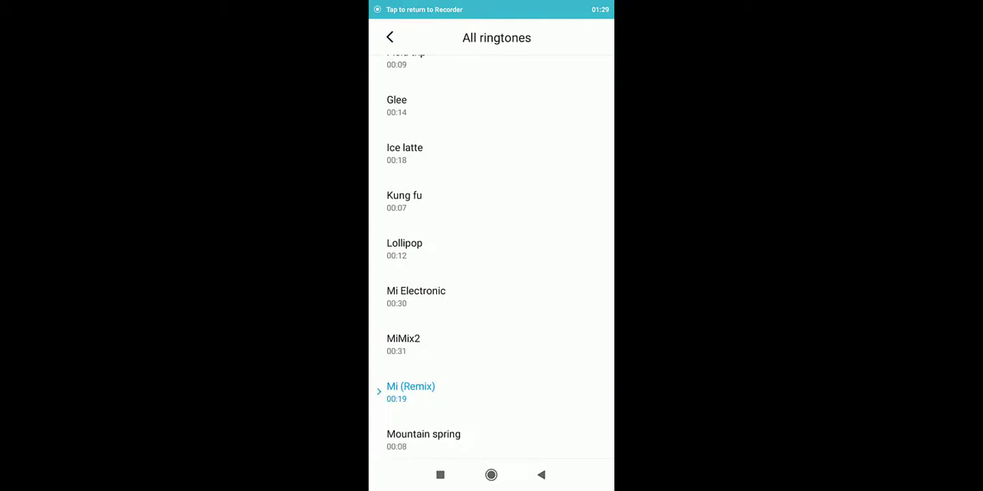
scroll(up, 3)
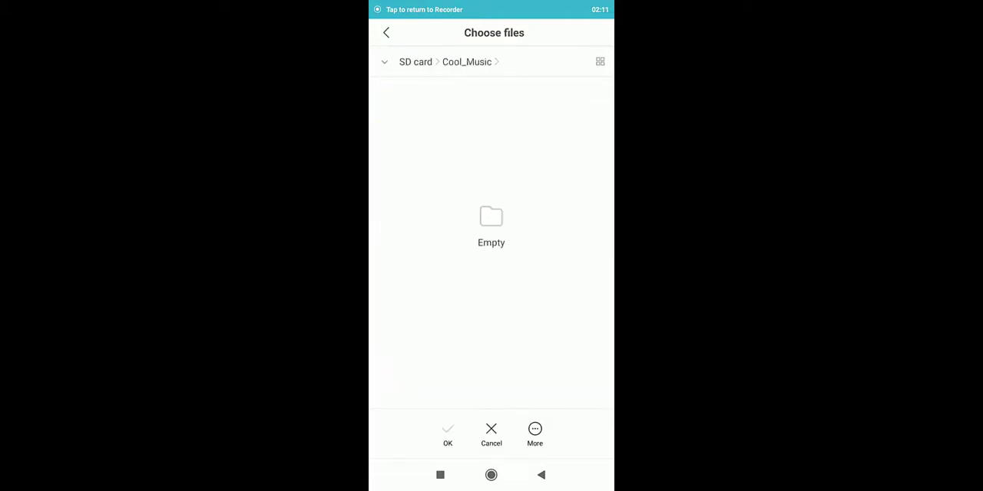
Browse the file picker to Internal shared storage > Music.
click(386, 32)
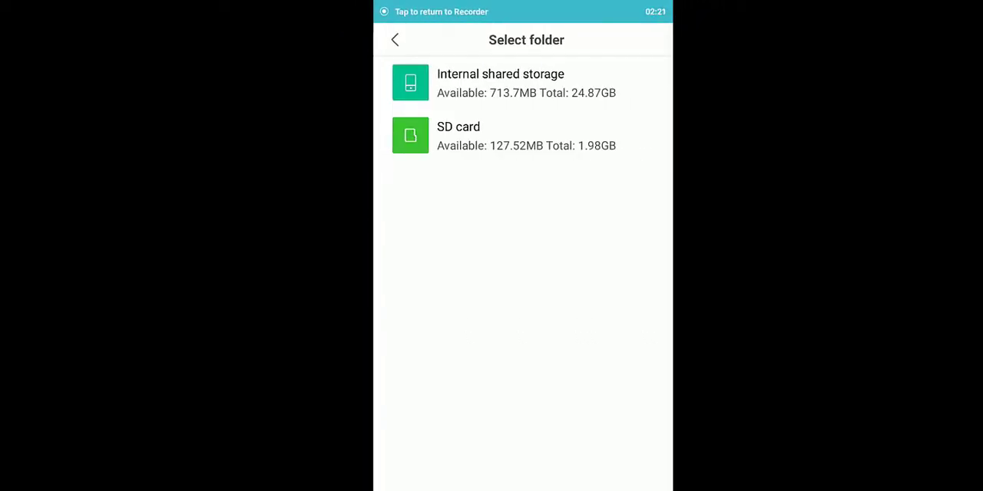
click(501, 82)
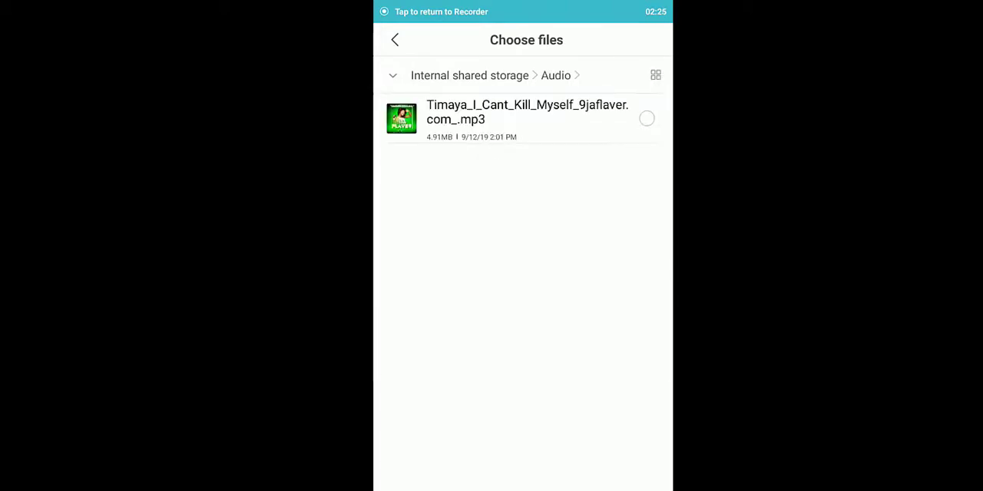
click(469, 76)
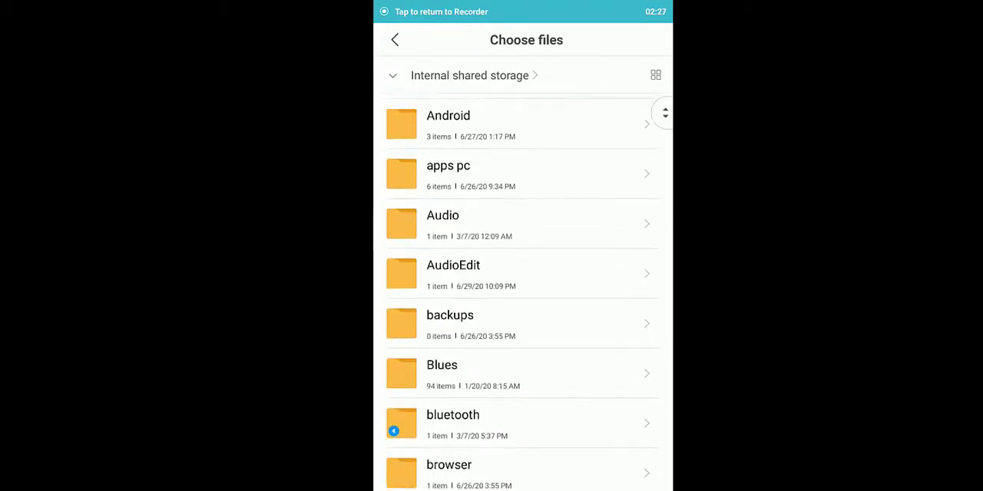
scroll(down, 3)
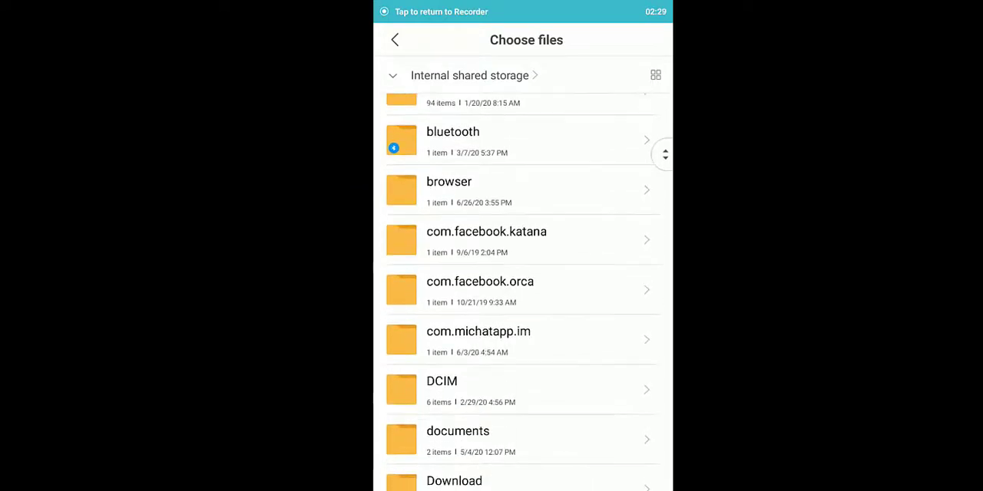
scroll(down, 3)
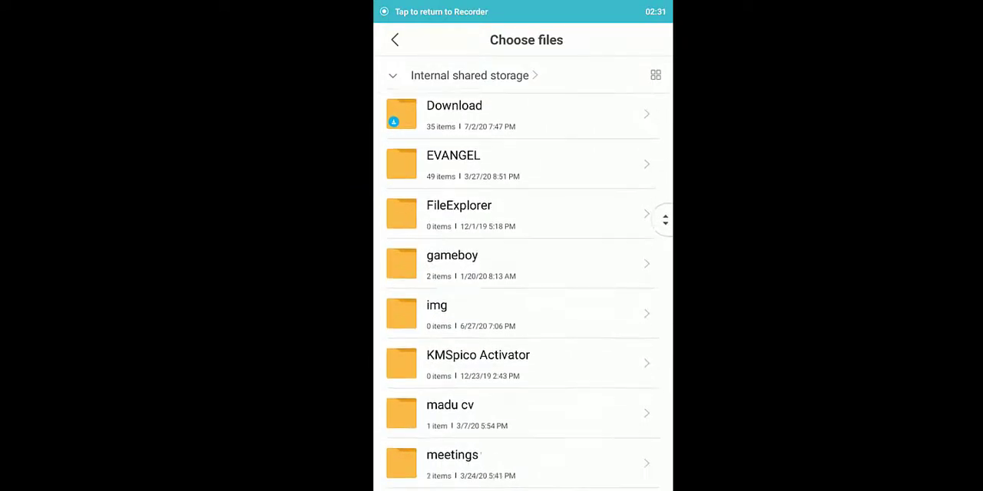
scroll(down, 3)
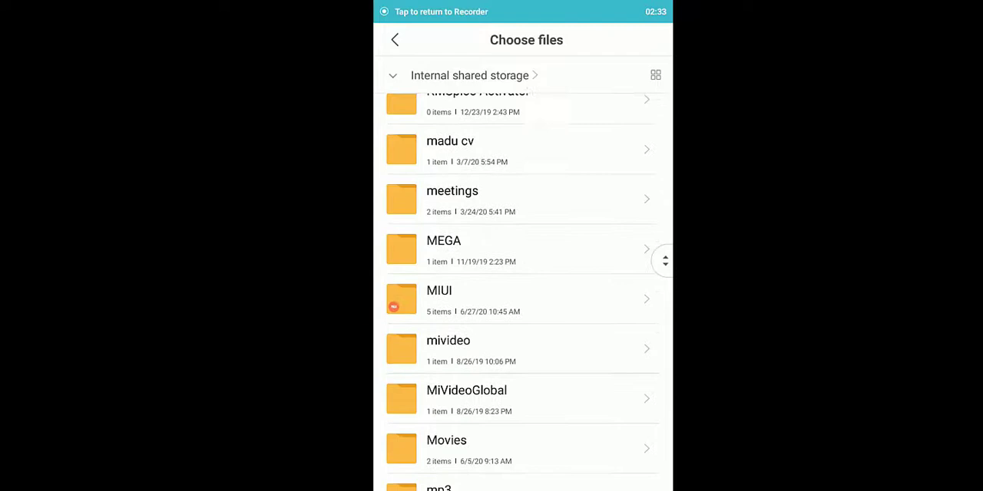
click(526, 488)
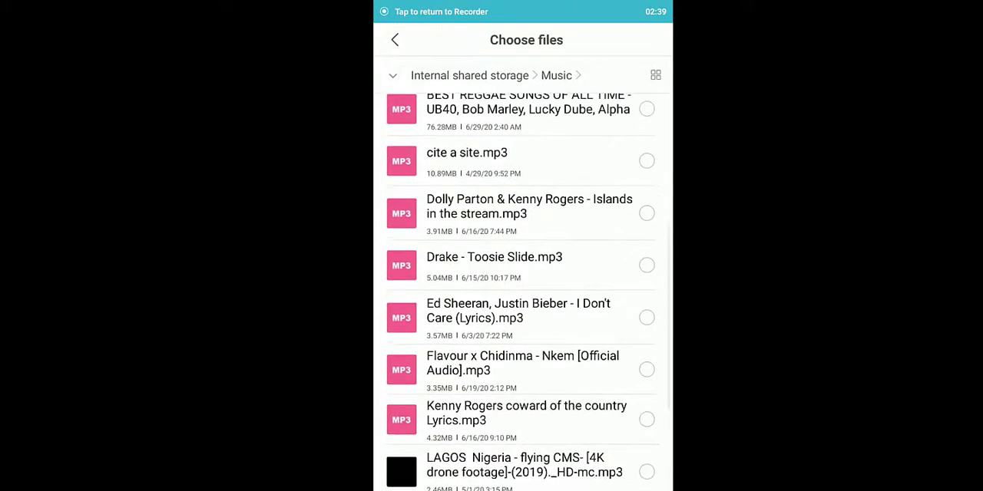
Tick and untick 'I Don't Care', cancel the picker, and return to the launcher.
click(646, 317)
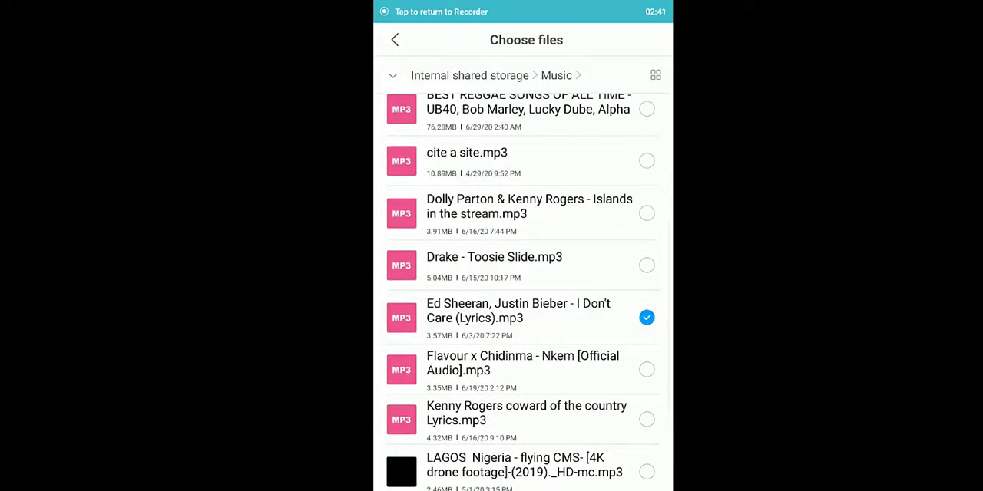
click(646, 317)
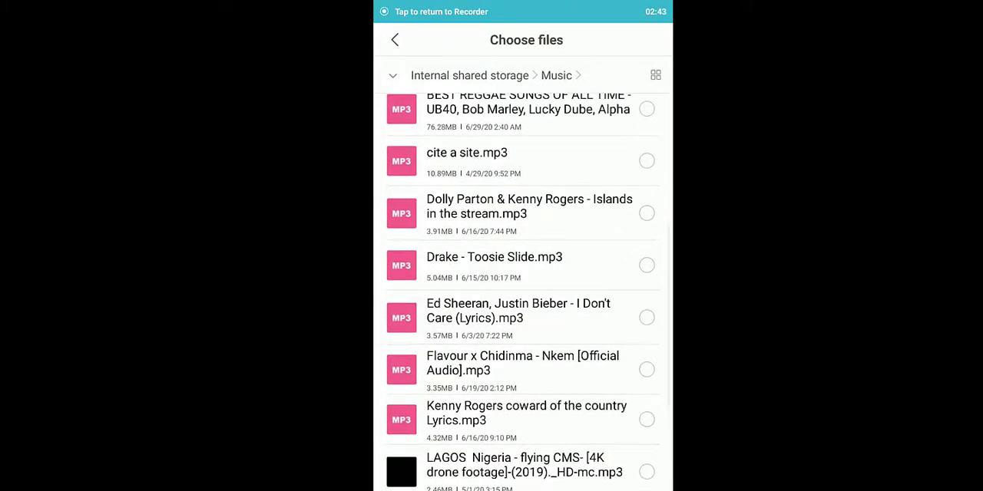
click(647, 318)
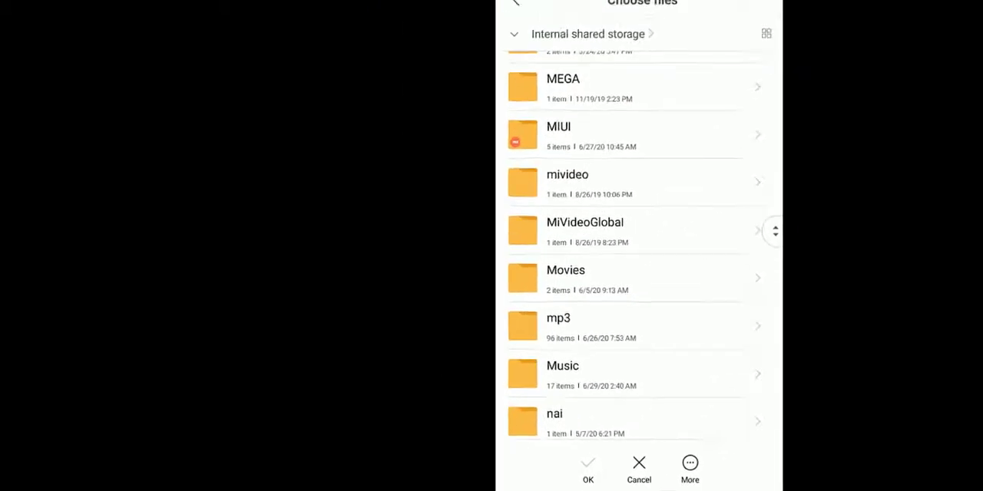
click(639, 468)
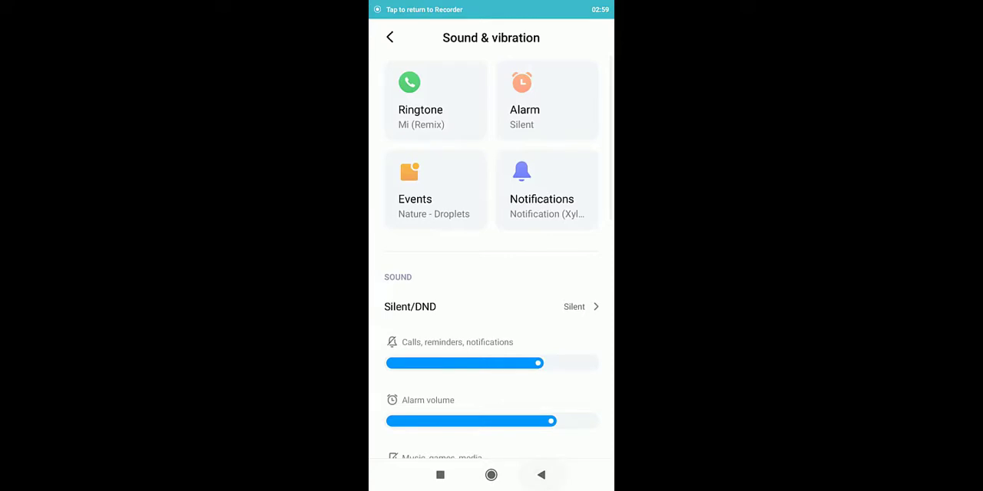
click(390, 37)
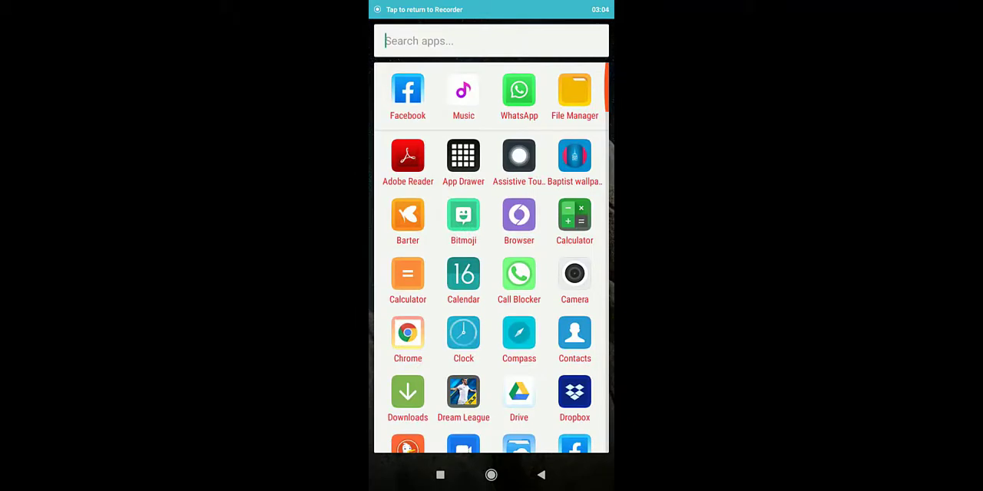
Reopen Settings via launcher search 'Se' and start a settings search.
text(Se)
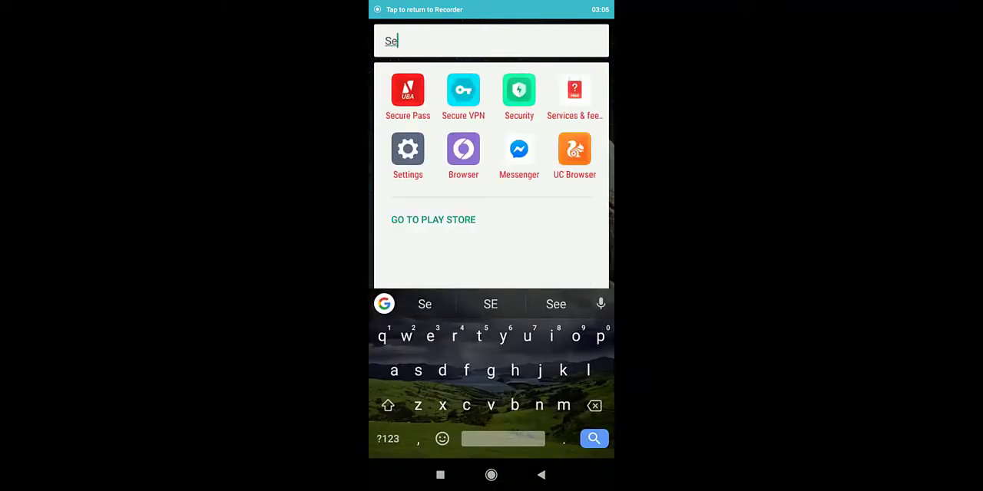
click(408, 149)
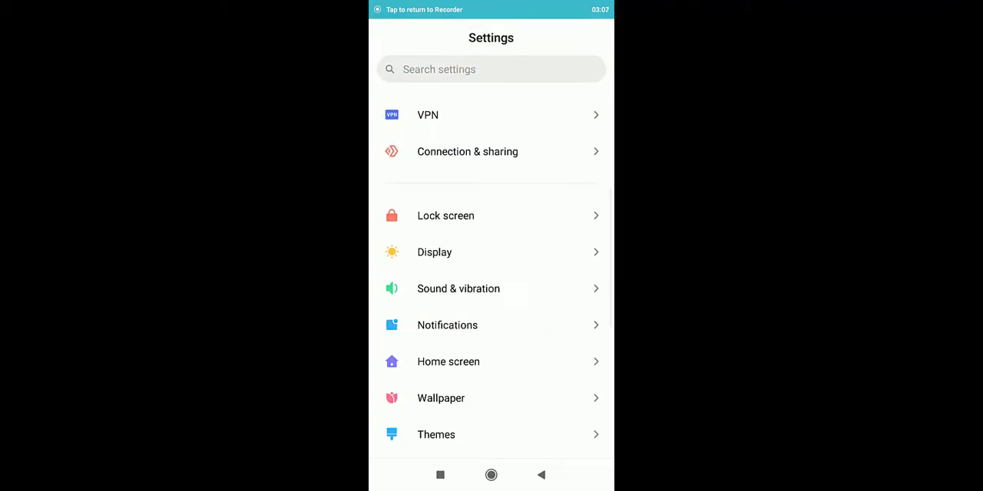
click(491, 69)
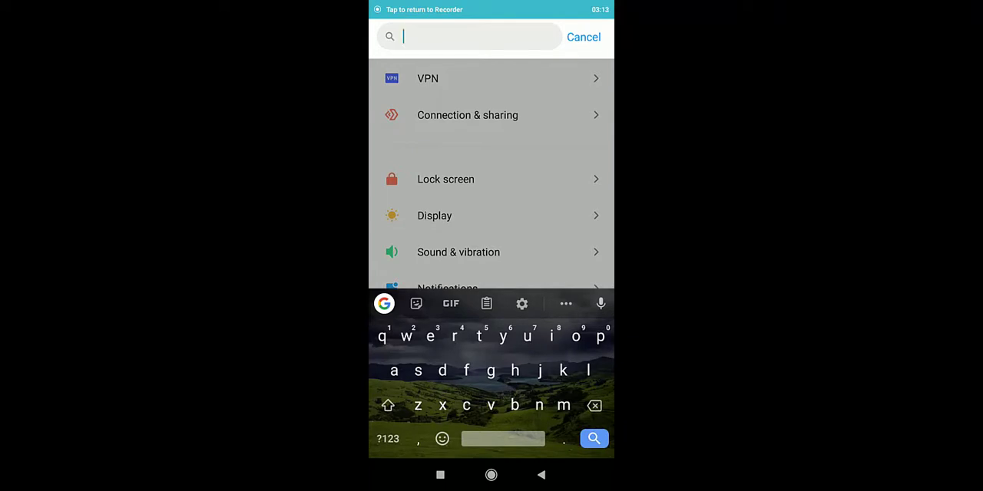
Search settings for 'sound', then 'ringtone', reaching the SIM 1 Ringtones page.
text(sound)
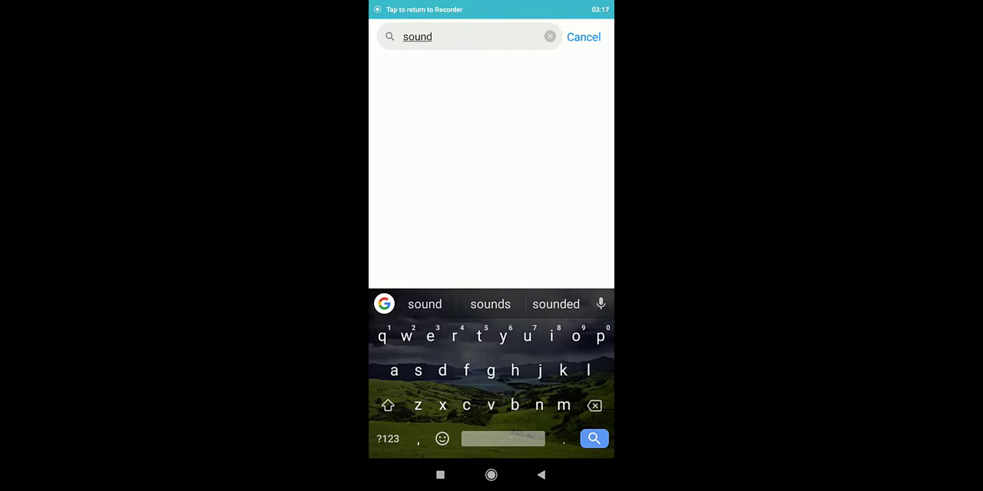
click(593, 438)
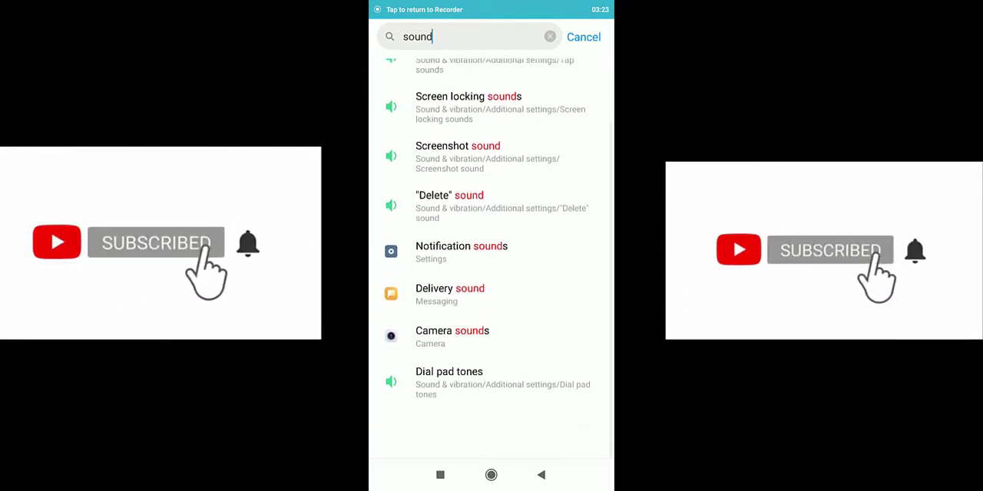
scroll(up, 3)
text(rington)
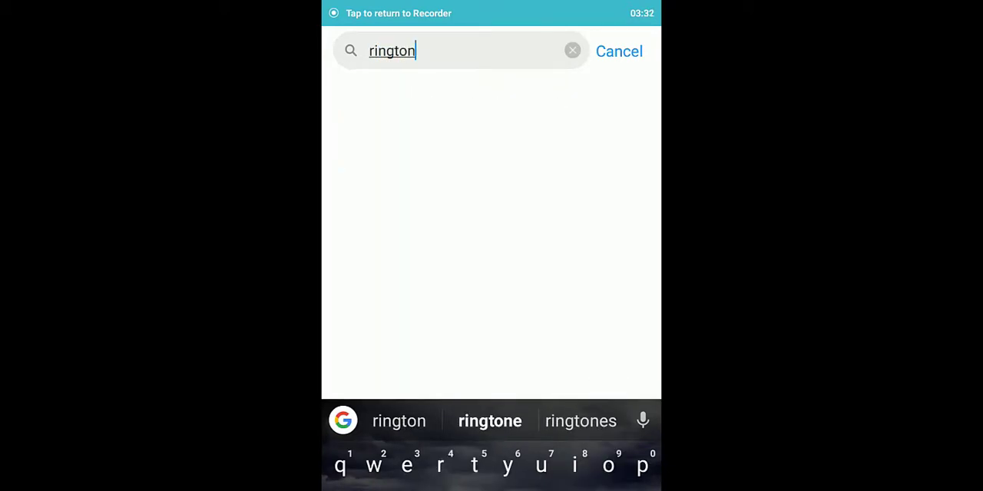
text(e)
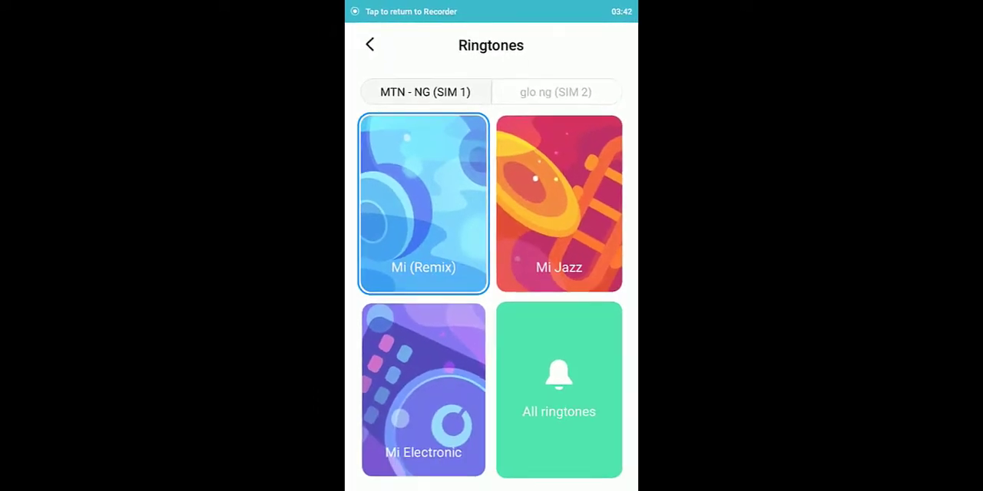
Try Mi Electronic, then set Mi (Remix) as the ringtone for SIM 1 and SIM 2.
click(423, 390)
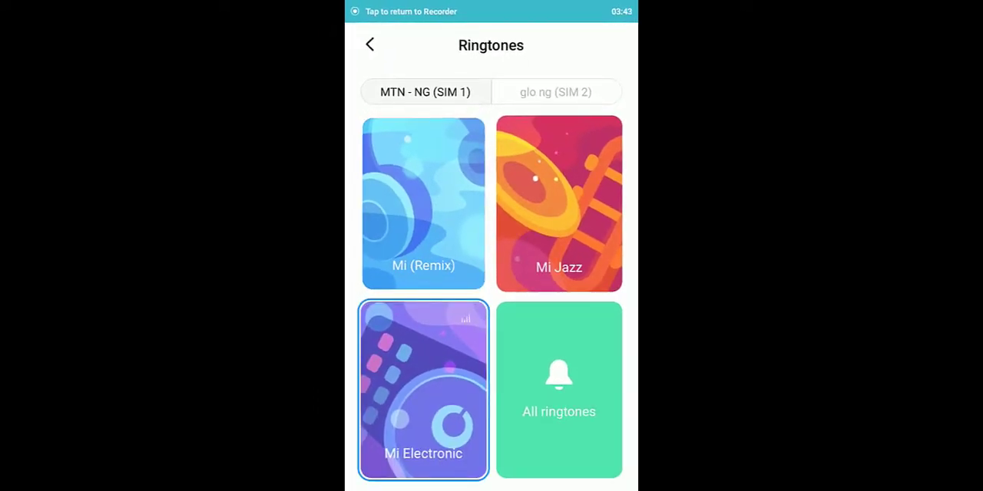
click(423, 203)
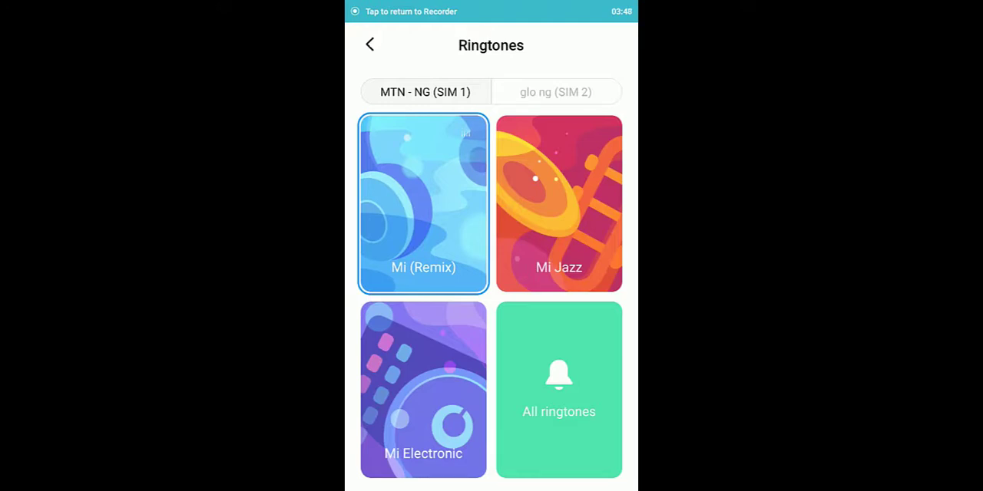
click(556, 91)
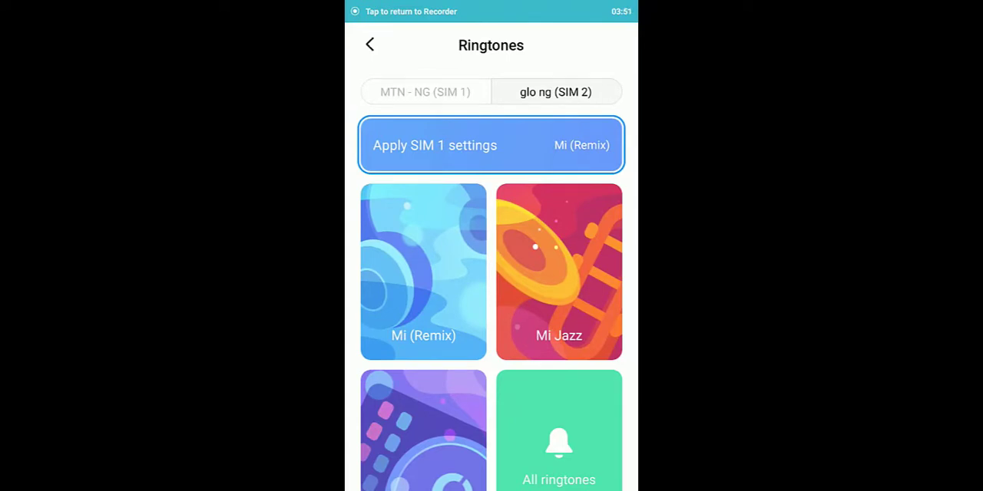
click(423, 271)
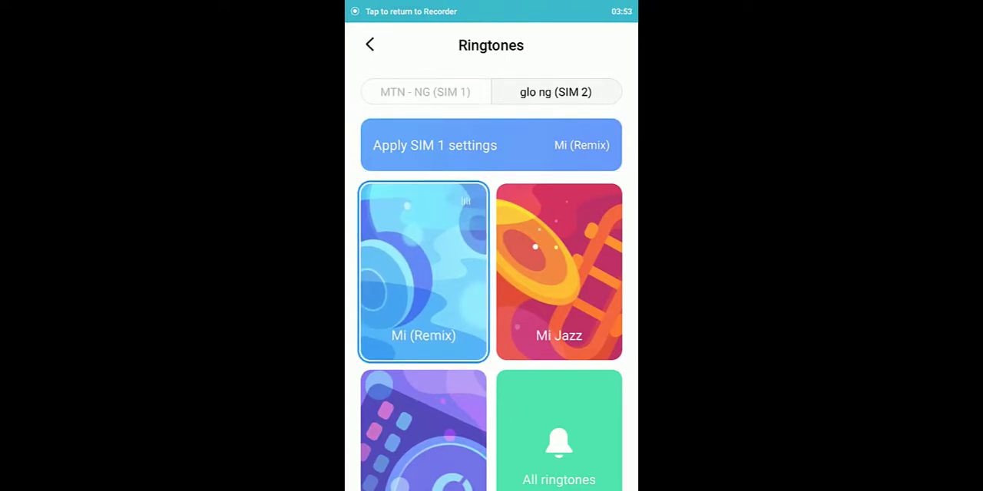
click(425, 91)
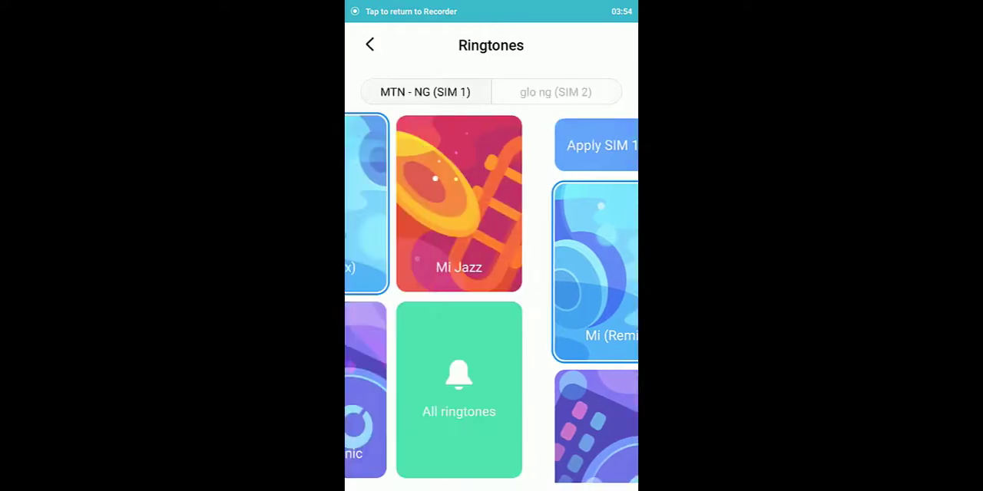
click(555, 92)
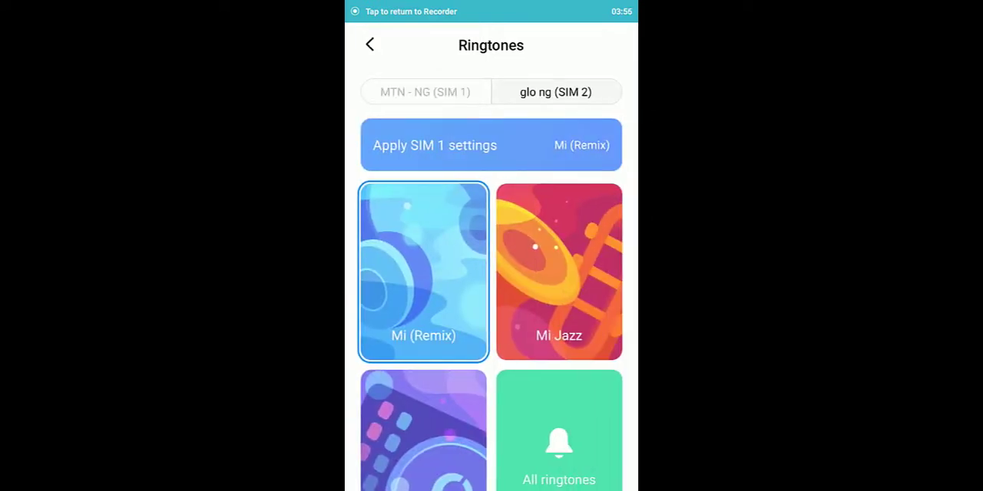